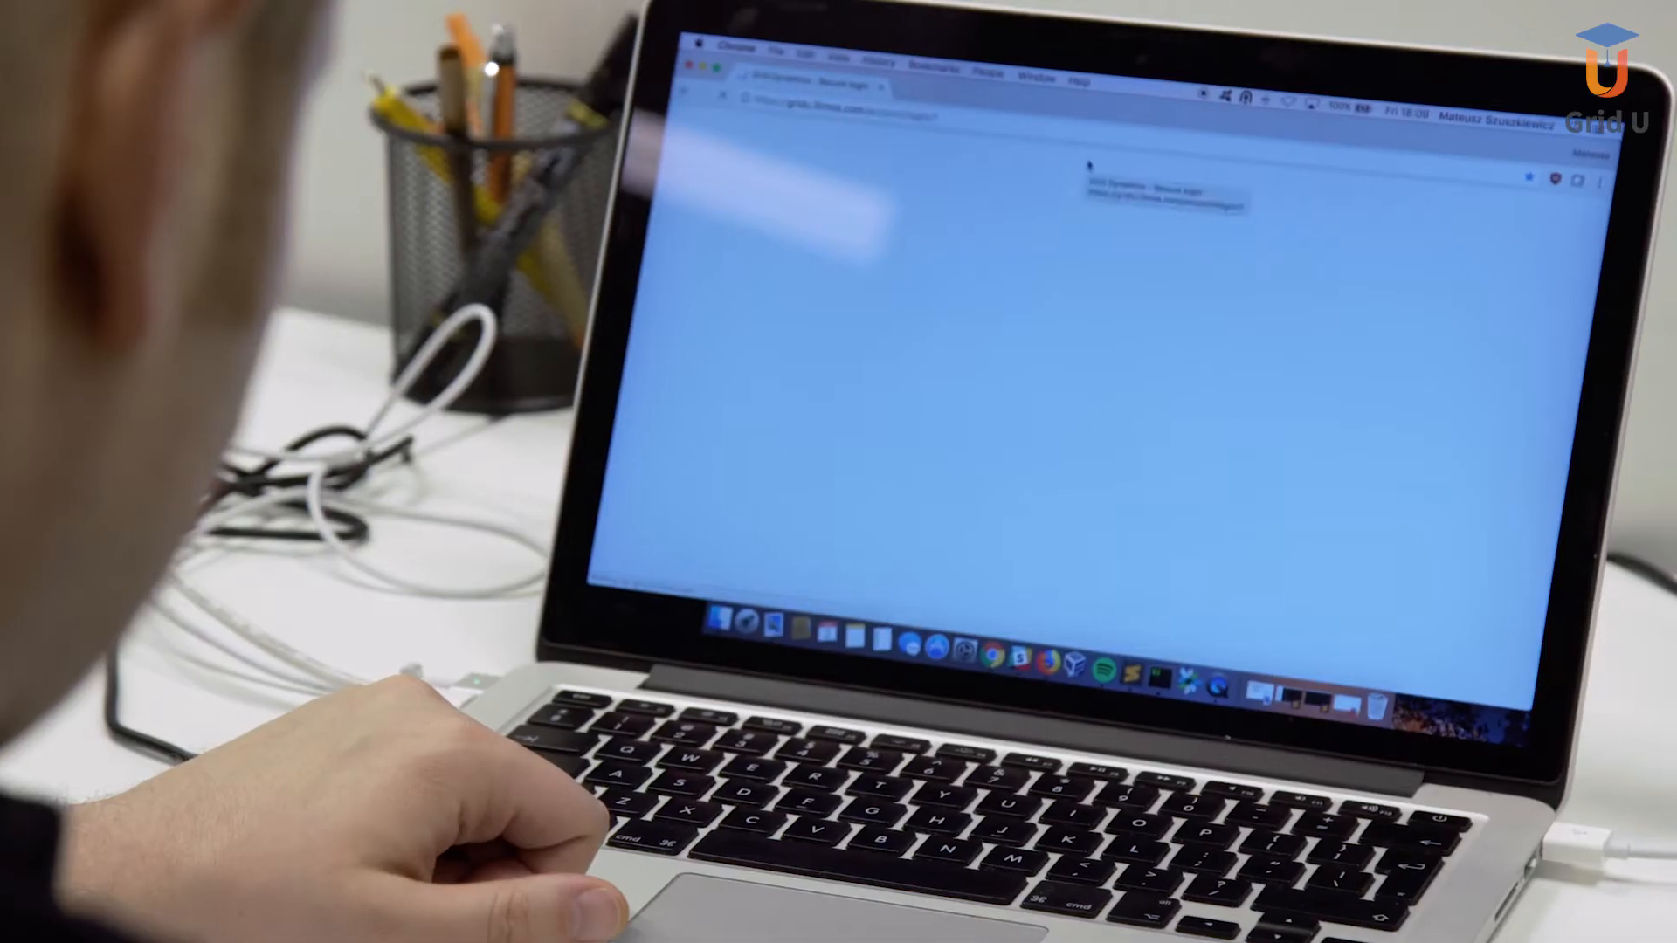
# - Sign in to Grid U with Google and open the Intro to DevOps learning path
pyautogui.click(1165, 344)
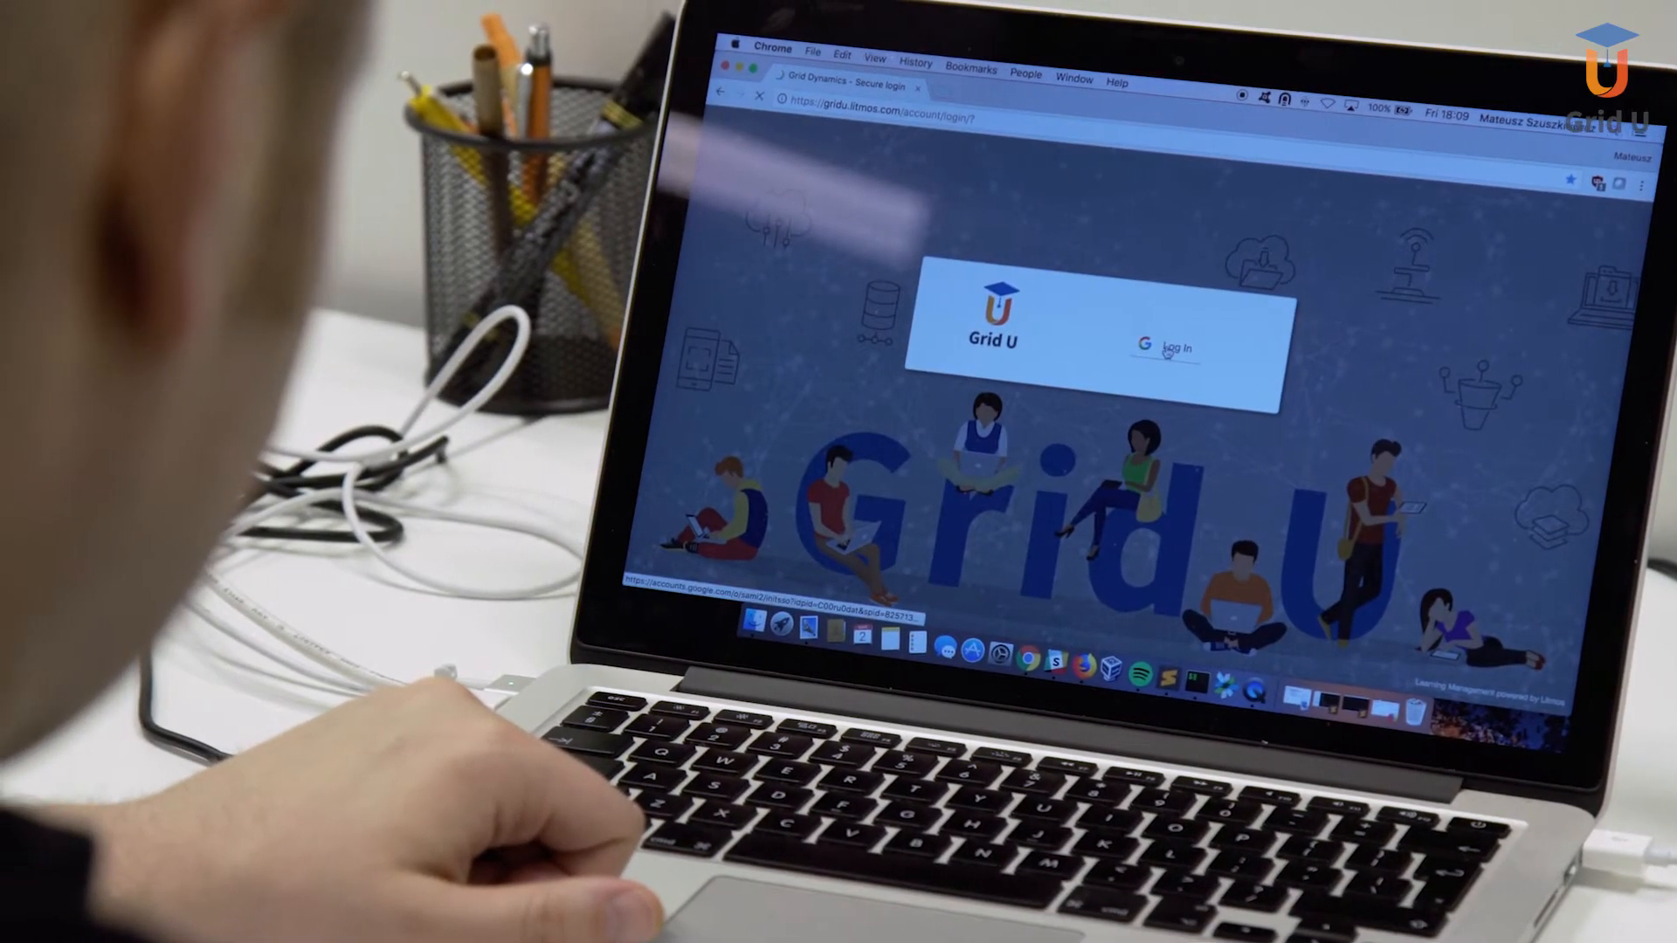
pyautogui.click(1168, 344)
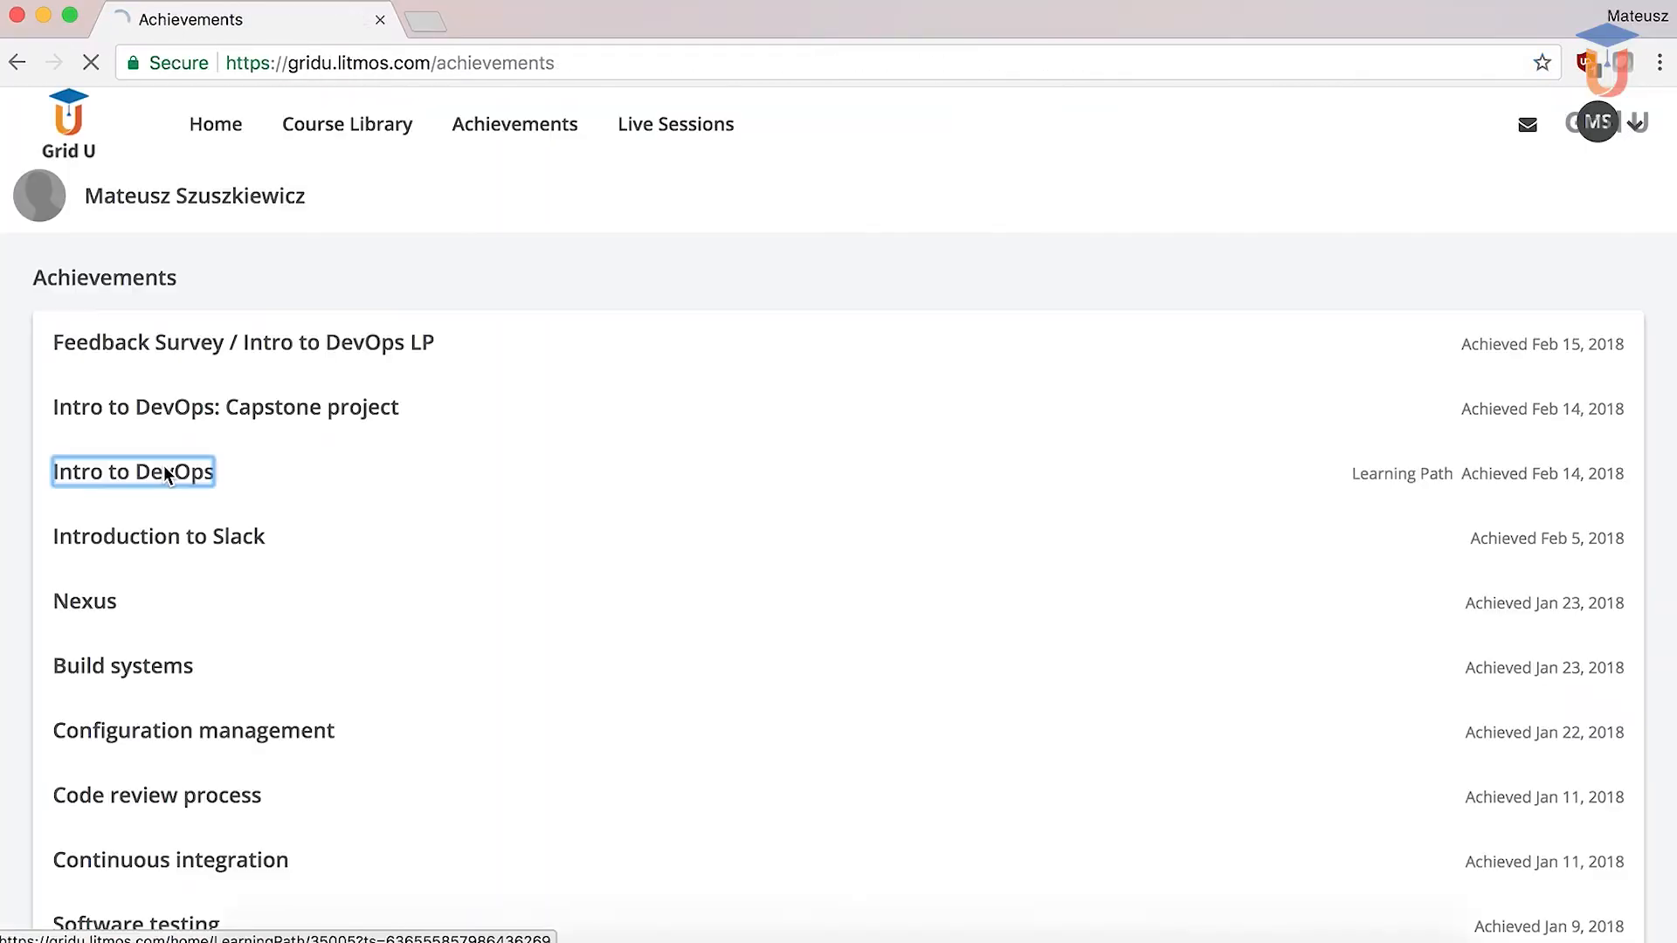
pyautogui.click(133, 471)
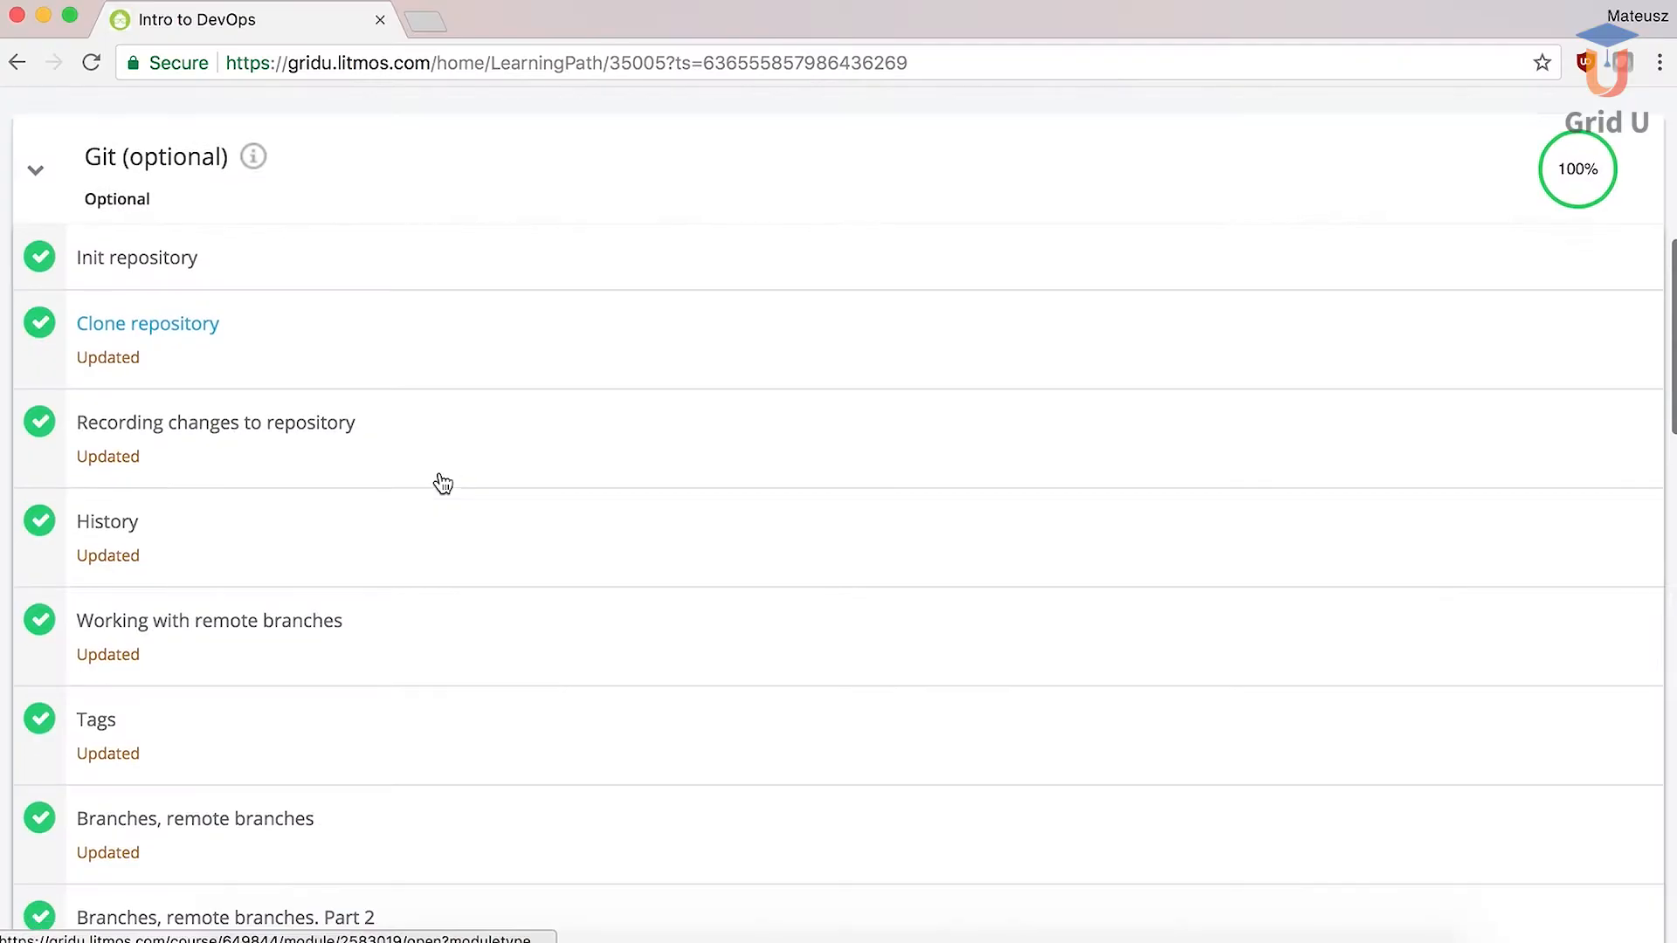
# - Review the completed Git courses and scroll to the Capstone project section's modules
pyautogui.scroll(-3)
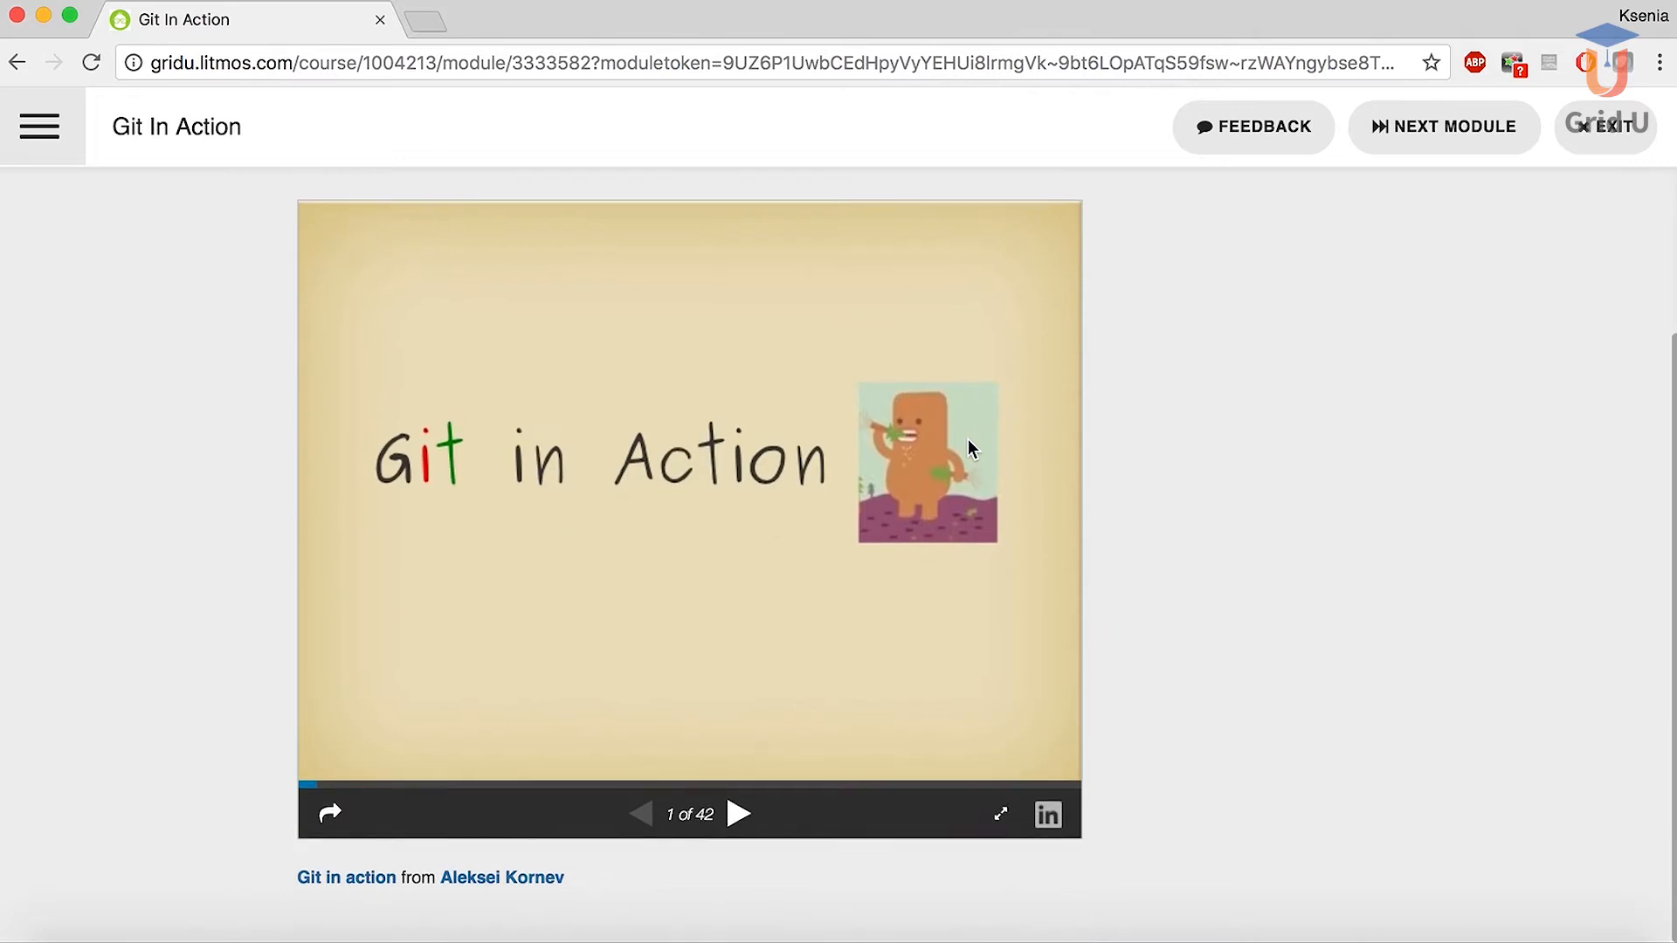
pyautogui.click(739, 814)
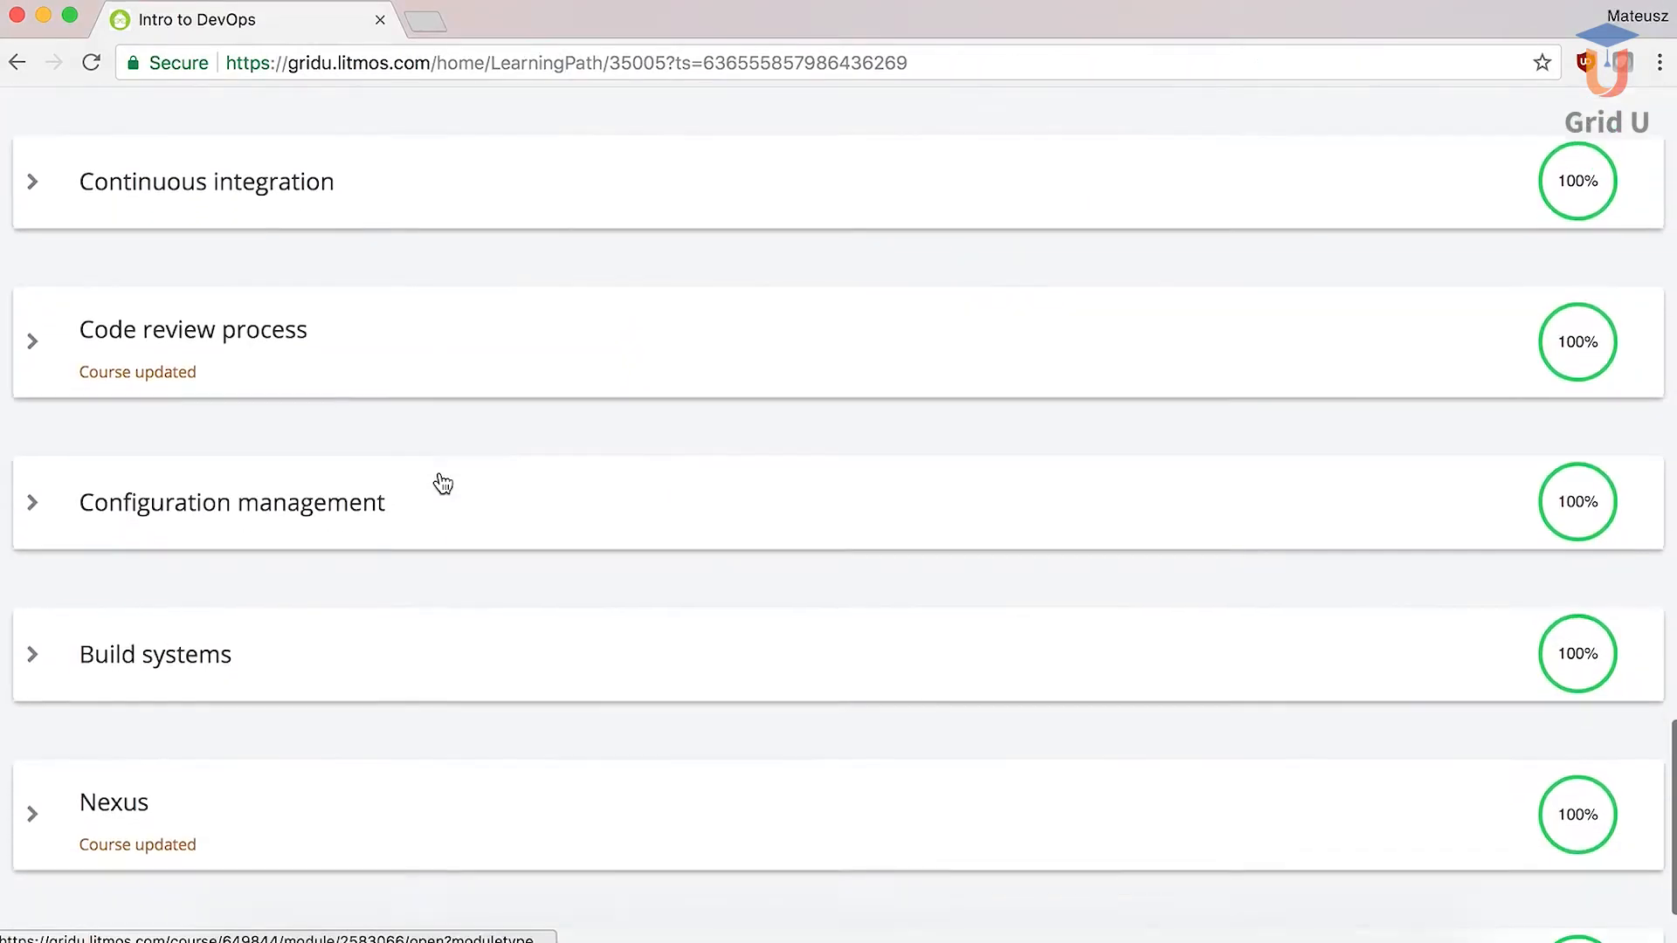
pyautogui.scroll(-3)
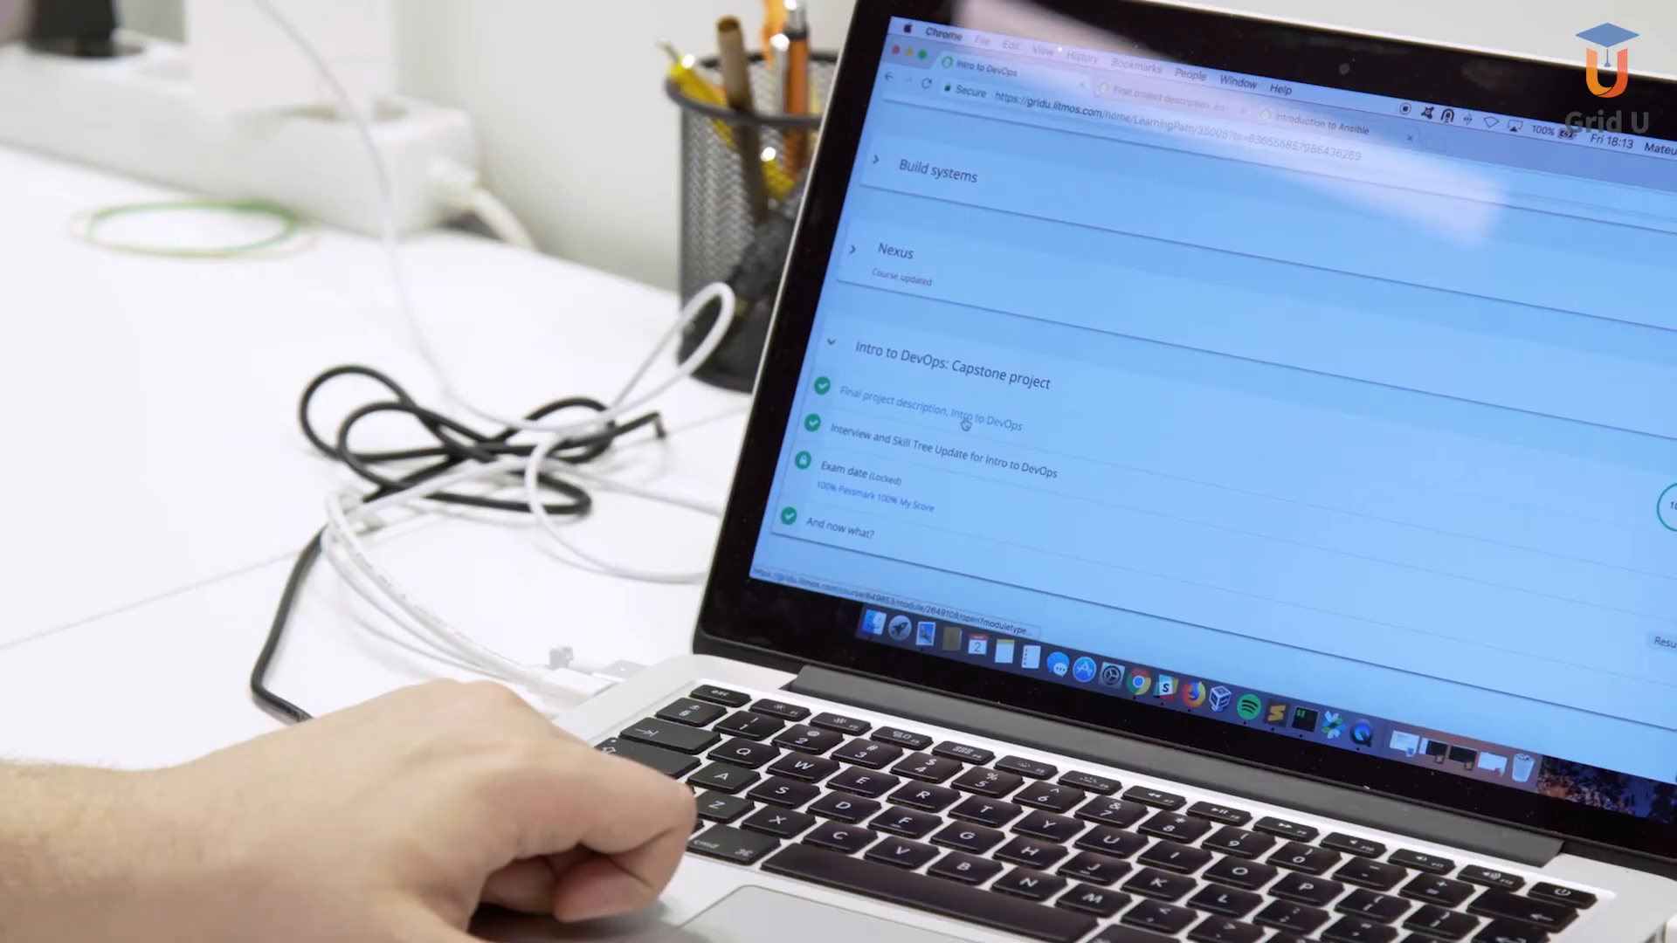
# - Open the capstone Final project description and read the CI/CD requirements
pyautogui.doubleClick(931, 423)
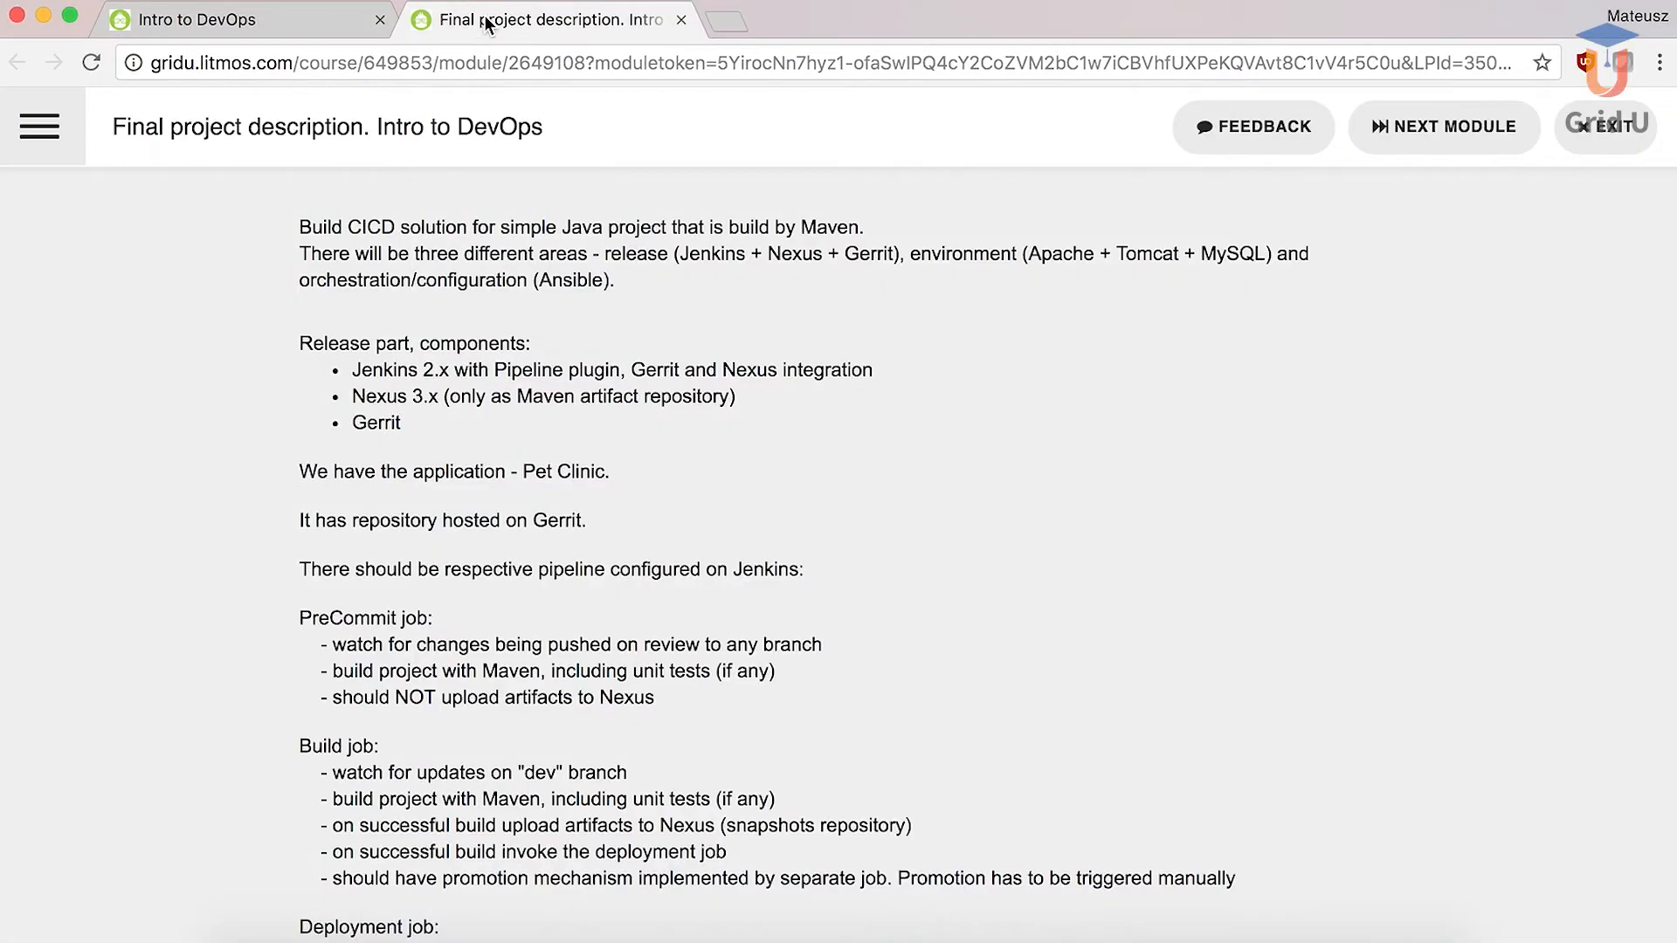
pyautogui.scroll(-3)
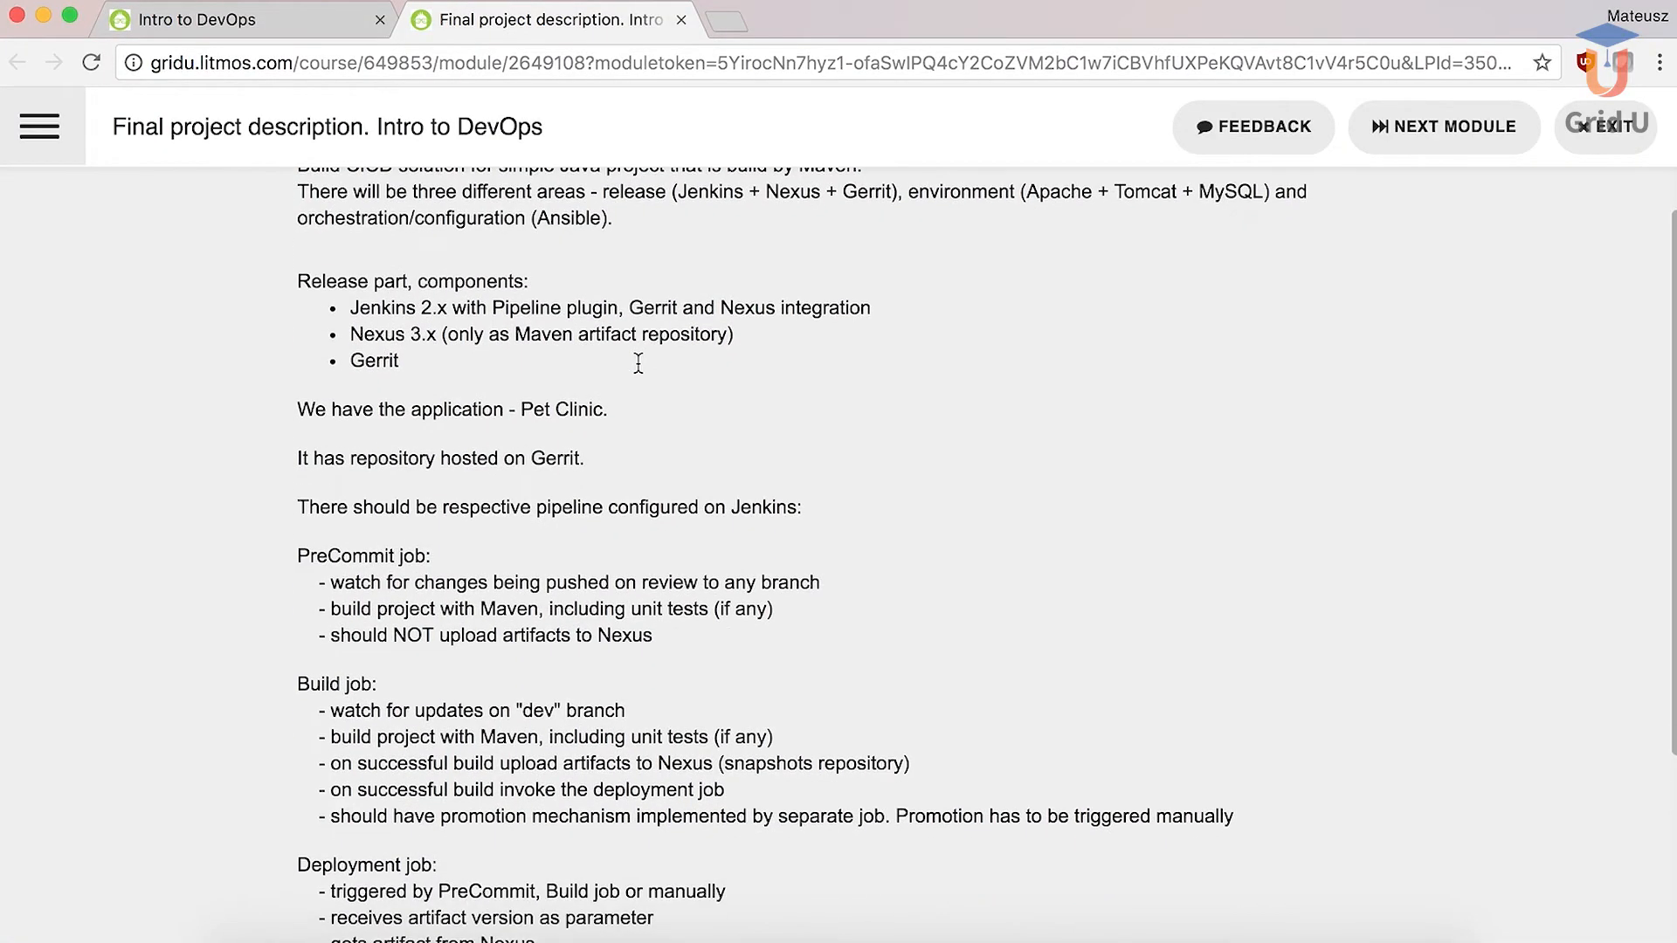